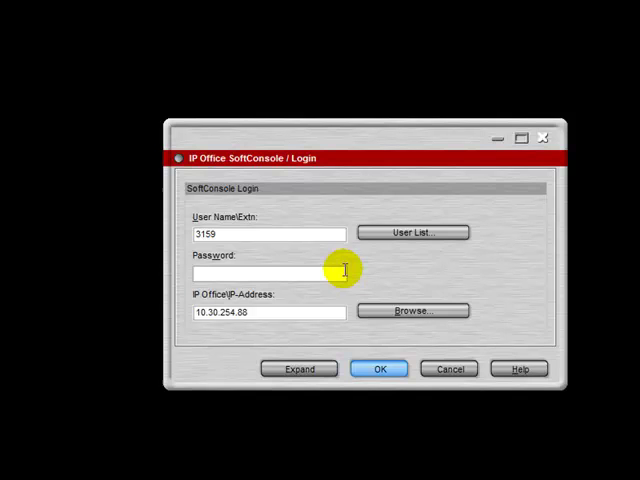
{"action": "mouse_move", "coordinate": [312, 197]}
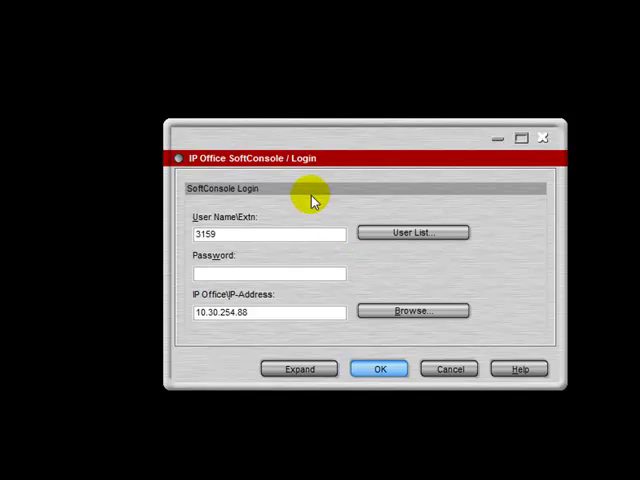
{"action": "mouse_move", "coordinate": [258, 235]}
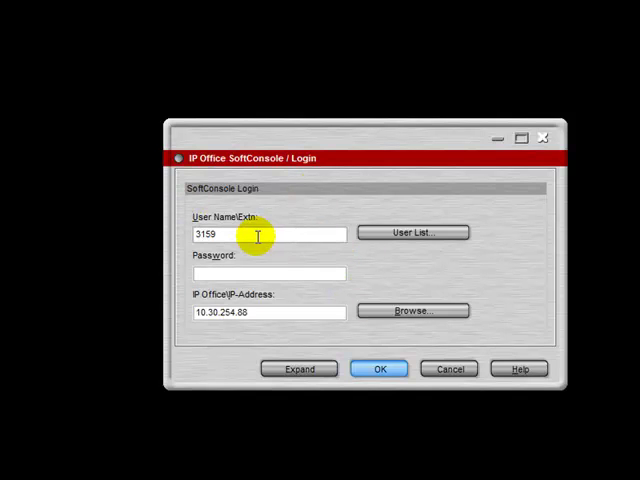
- Select the IP 500 unit at 10.30.254.88 and log in as extension 3159
{"action": "double_click", "coordinate": [208, 234]}
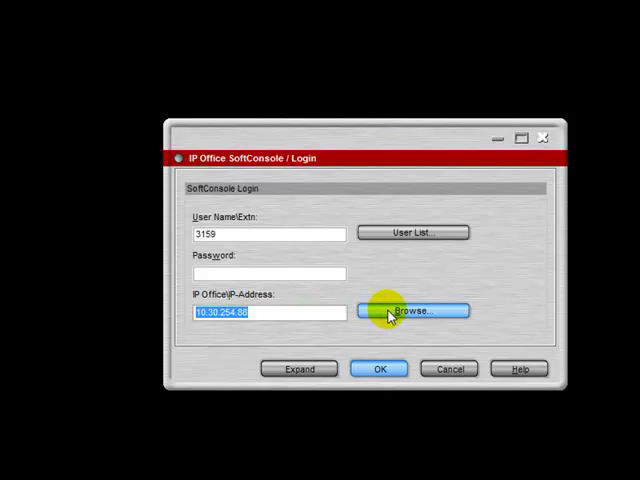
{"action": "left_click", "coordinate": [411, 311]}
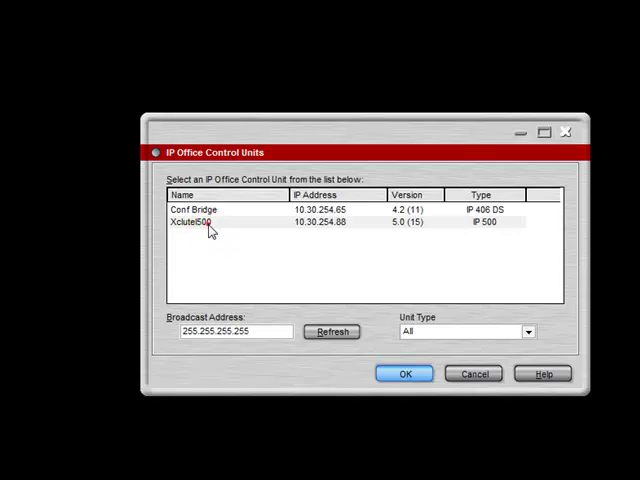
{"action": "left_click", "coordinate": [404, 373]}
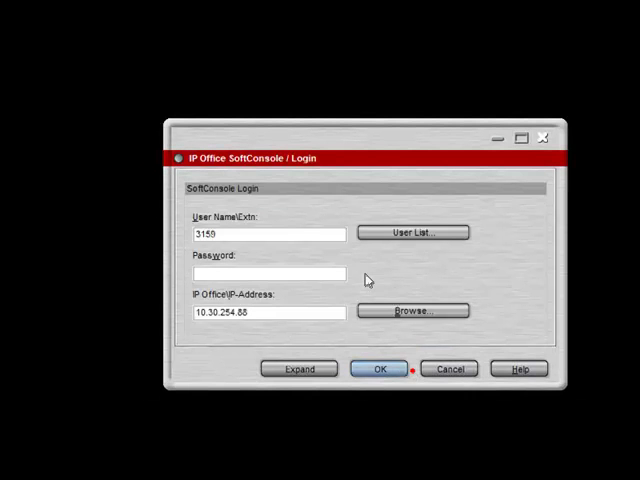
{"action": "left_click", "coordinate": [266, 233]}
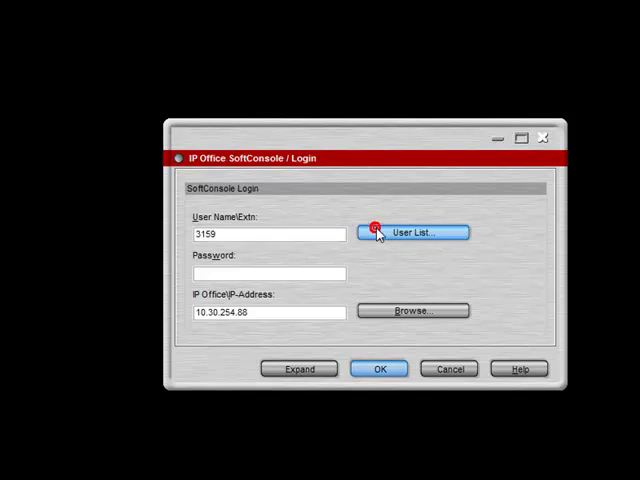
{"action": "left_click", "coordinate": [413, 232]}
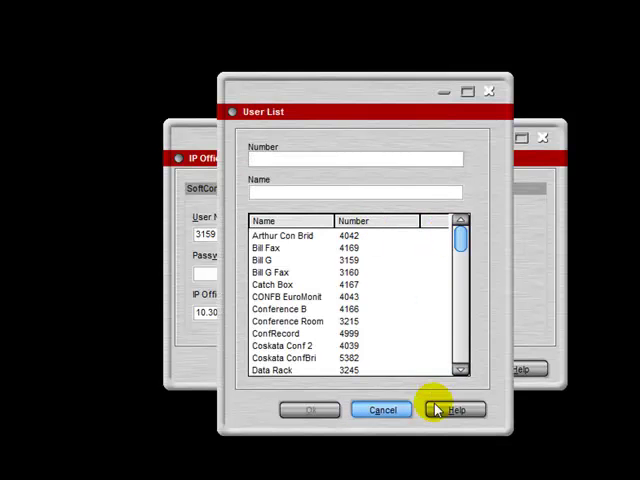
{"action": "left_click", "coordinate": [380, 410]}
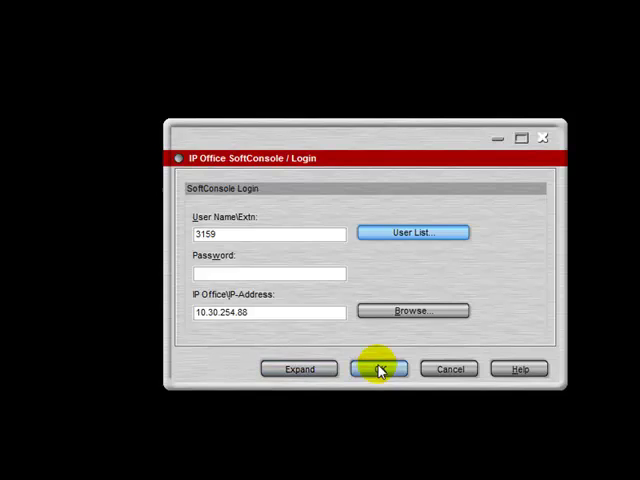
{"action": "left_click", "coordinate": [378, 368]}
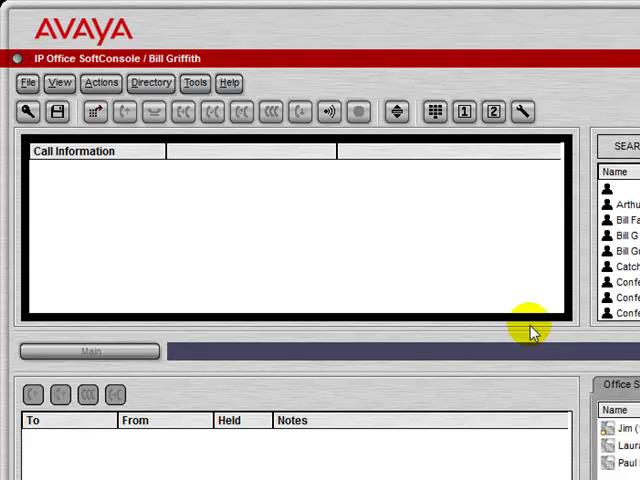
{"action": "mouse_move", "coordinate": [210, 218]}
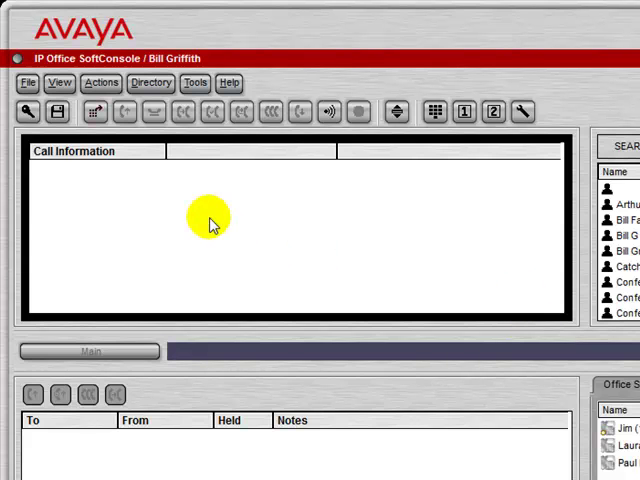
{"action": "mouse_move", "coordinate": [117, 288]}
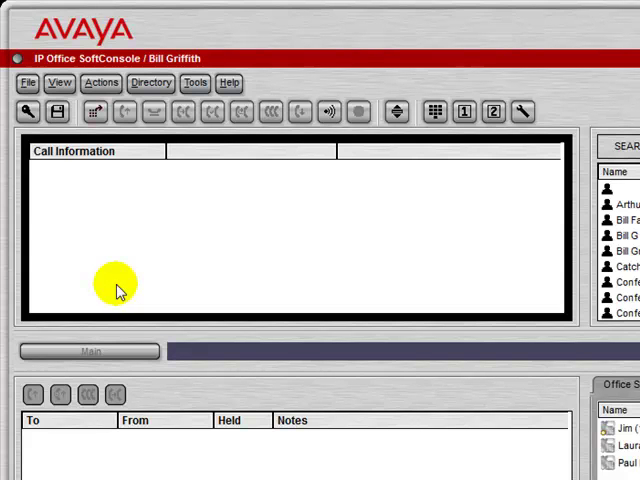
{"action": "mouse_move", "coordinate": [52, 455]}
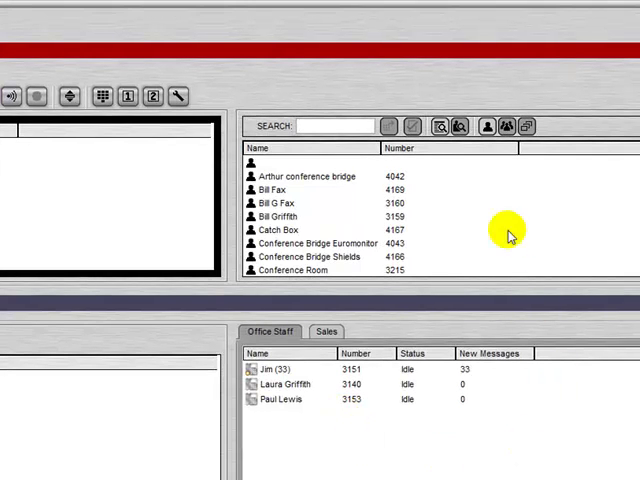
{"action": "mouse_move", "coordinate": [362, 270]}
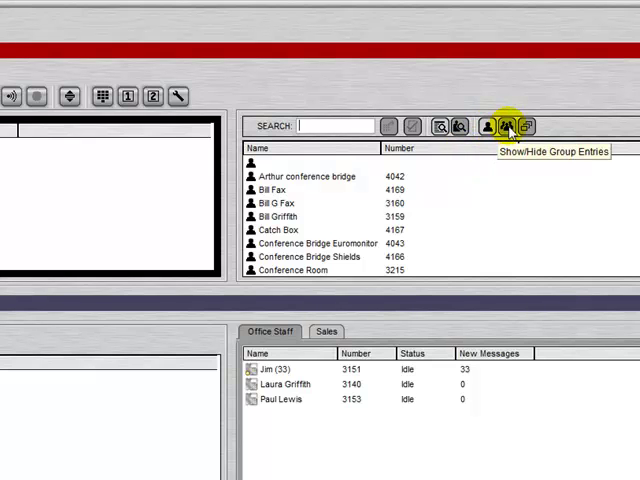
{"action": "mouse_move", "coordinate": [527, 126]}
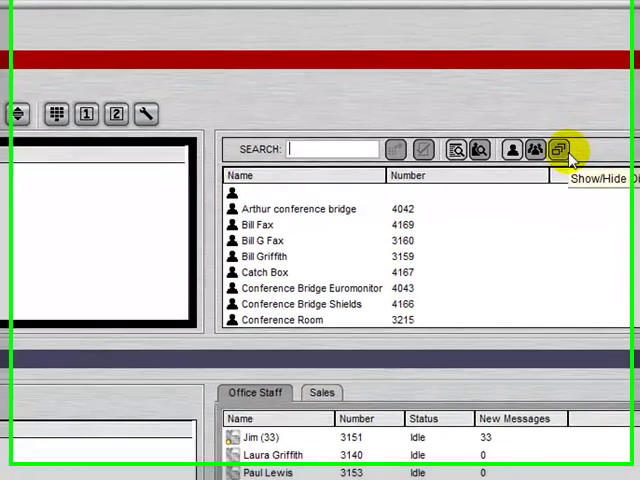
- Cycle the User, Group and External directory filters, ending with users and externals shown
{"action": "left_click", "coordinate": [559, 150]}
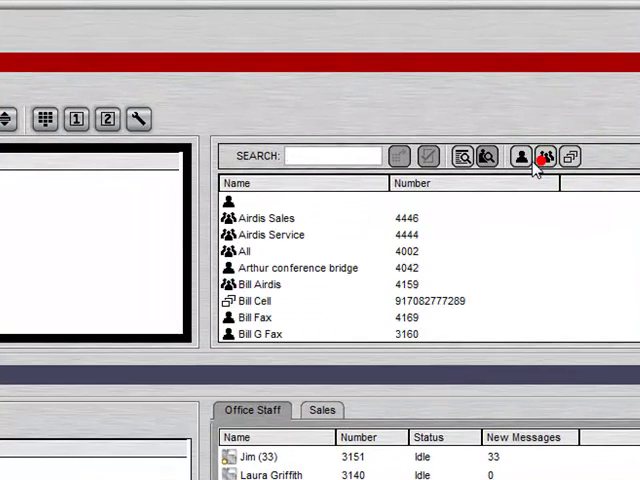
{"action": "left_click", "coordinate": [570, 156]}
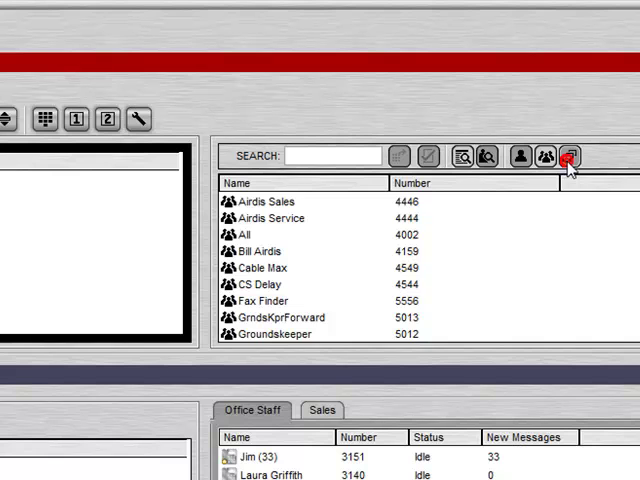
{"action": "left_click", "coordinate": [519, 156]}
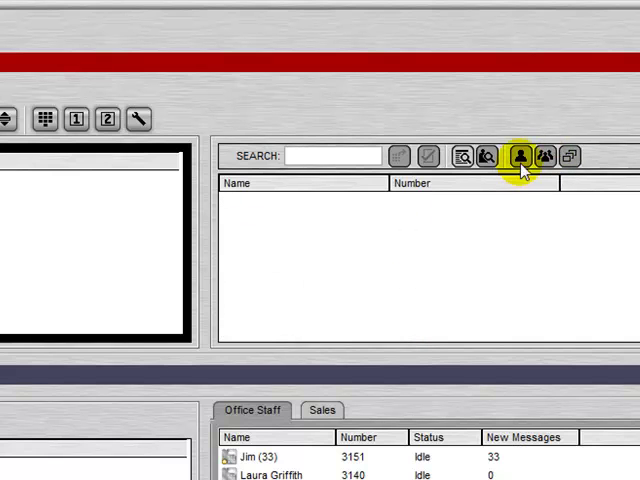
{"action": "left_click", "coordinate": [520, 156]}
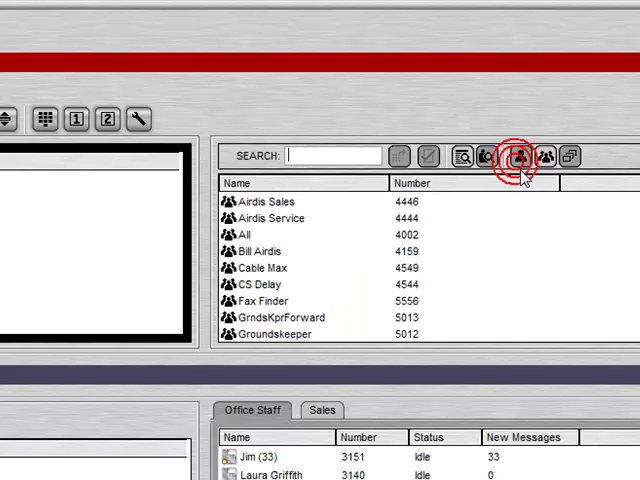
{"action": "left_click", "coordinate": [568, 156]}
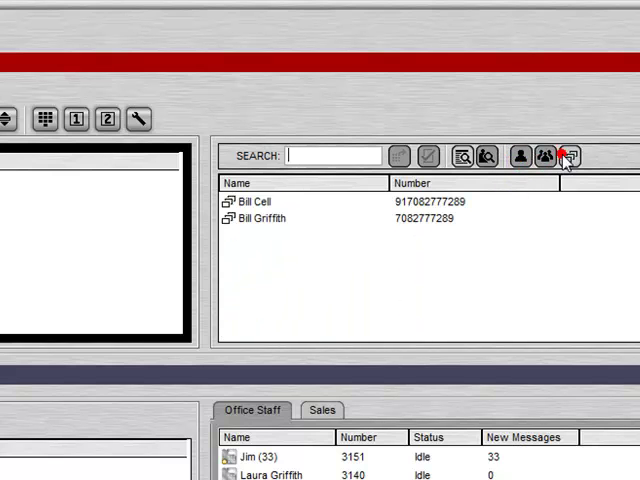
{"action": "left_click", "coordinate": [521, 156]}
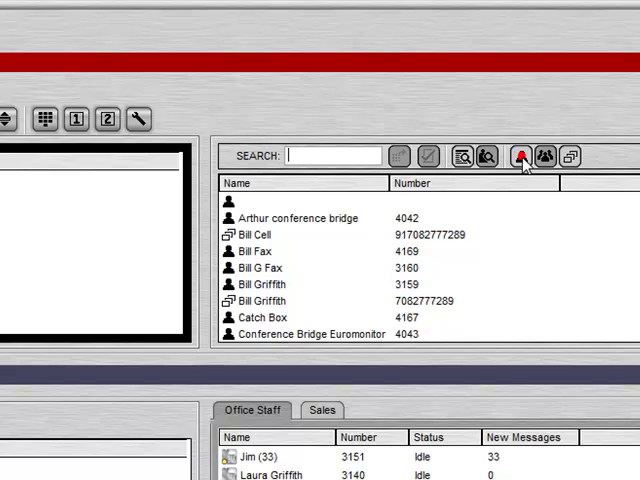
{"action": "mouse_move", "coordinate": [105, 290]}
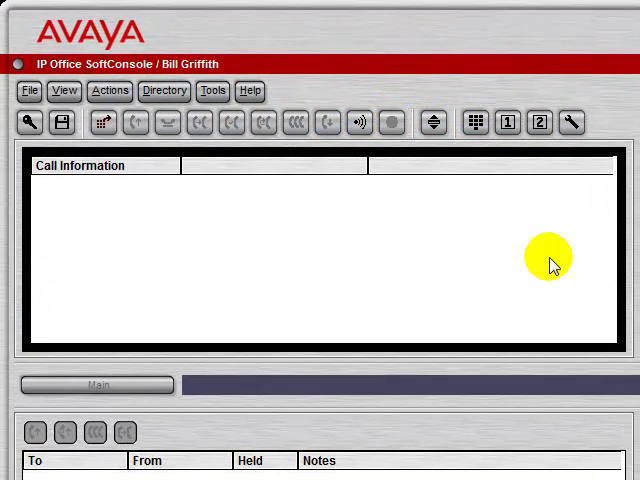
{"action": "mouse_move", "coordinate": [560, 245]}
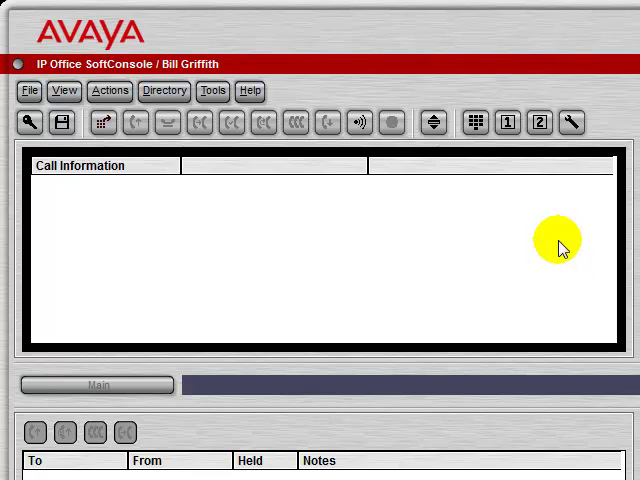
{"action": "mouse_move", "coordinate": [571, 123]}
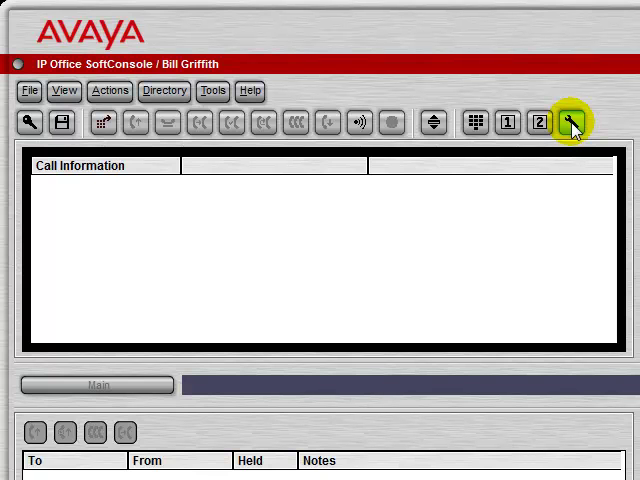
{"action": "left_click", "coordinate": [572, 123]}
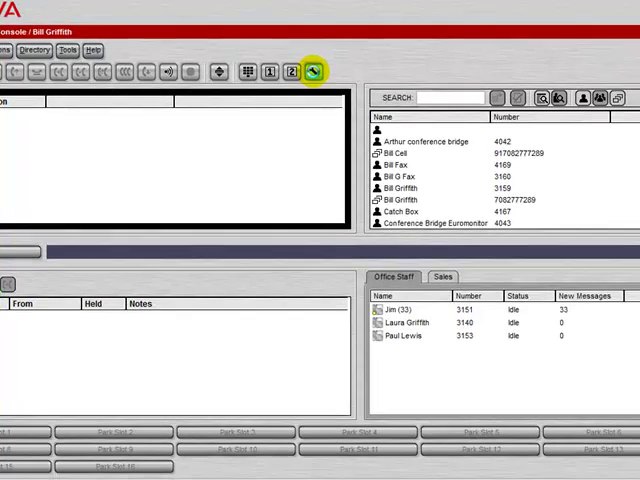
- Open Configure Preferences to reach the incoming call script settings
{"action": "left_click", "coordinate": [311, 71]}
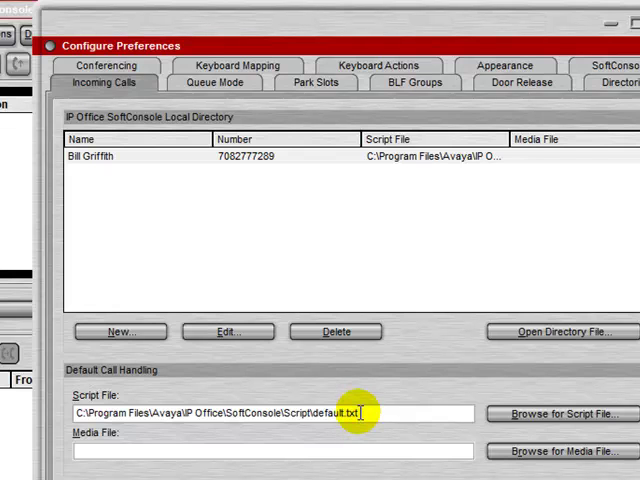
{"action": "mouse_move", "coordinate": [197, 280]}
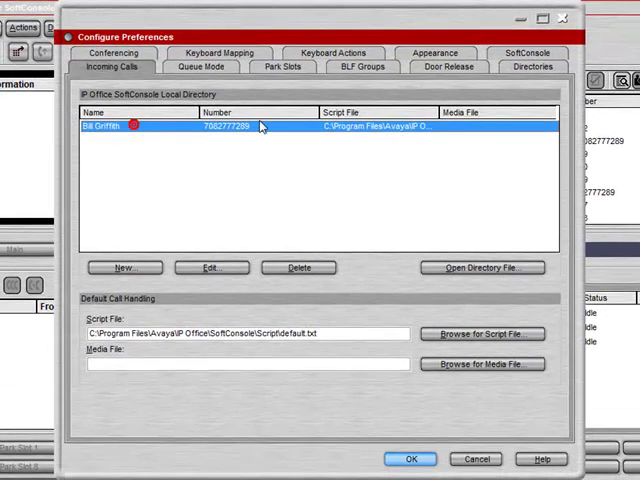
{"action": "mouse_move", "coordinate": [440, 112]}
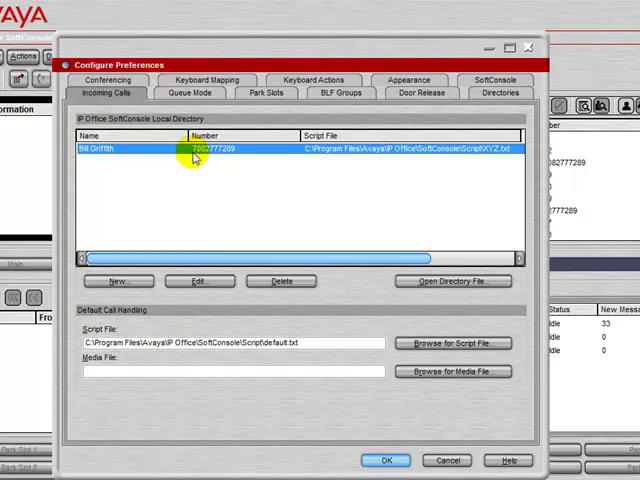
{"action": "mouse_move", "coordinate": [395, 168]}
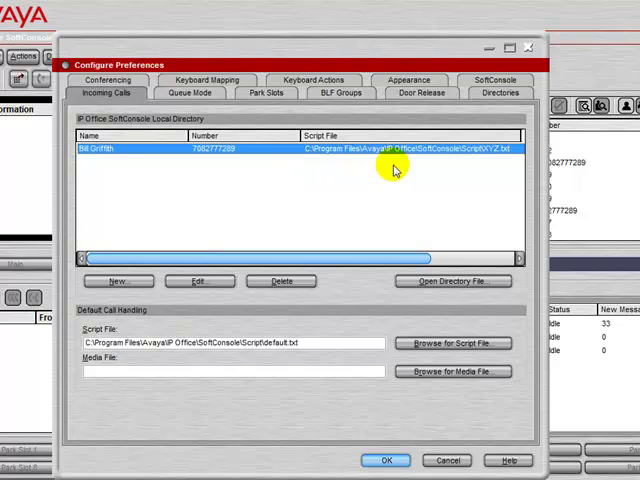
{"action": "mouse_move", "coordinate": [500, 152]}
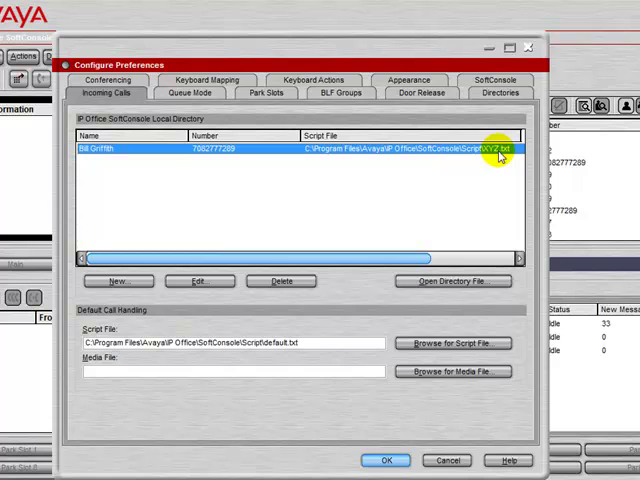
{"action": "mouse_move", "coordinate": [460, 248]}
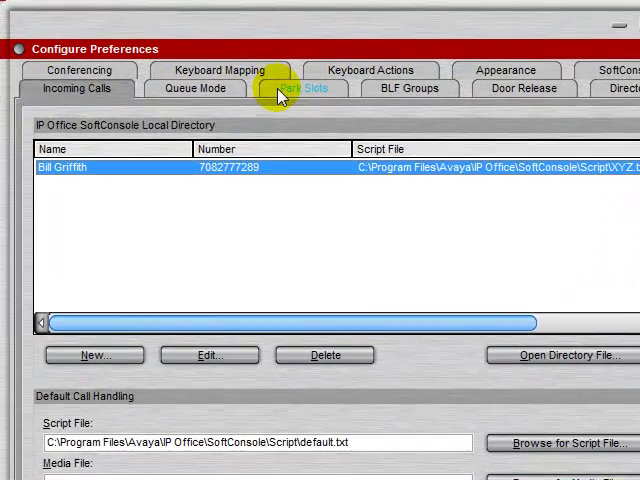
- View the sixteen park slot shortcuts, then the BLF Groups page with Office Staff and Sales
{"action": "left_click", "coordinate": [304, 88]}
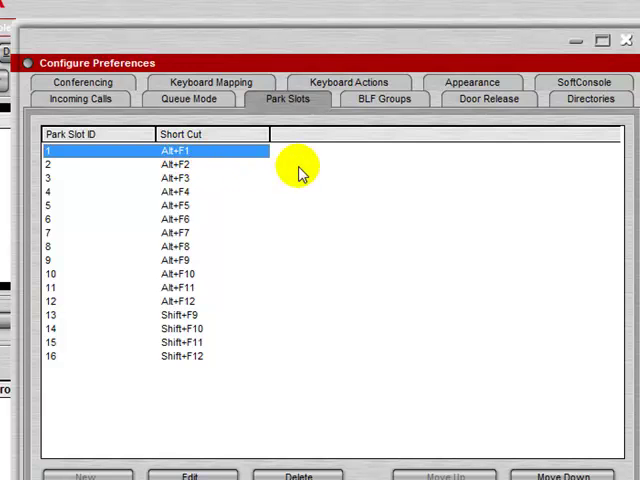
{"action": "left_click", "coordinate": [380, 98]}
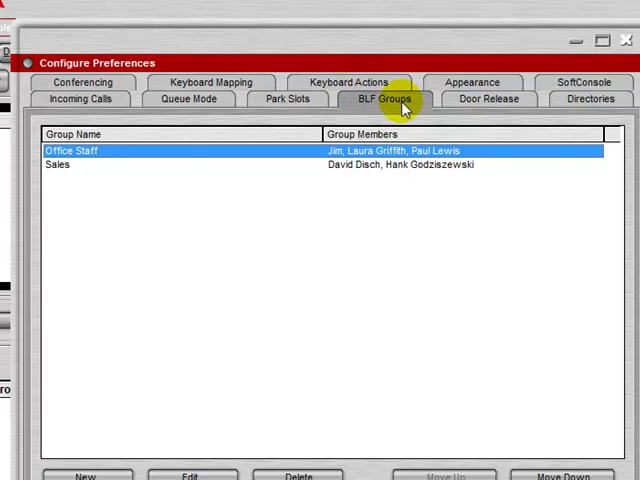
{"action": "mouse_move", "coordinate": [108, 160]}
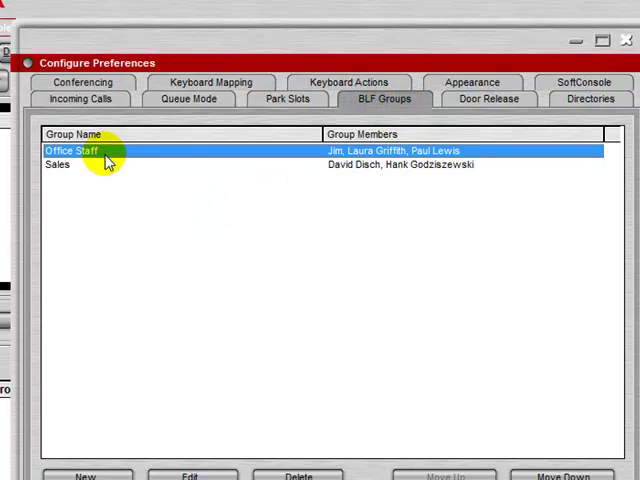
{"action": "mouse_move", "coordinate": [93, 172]}
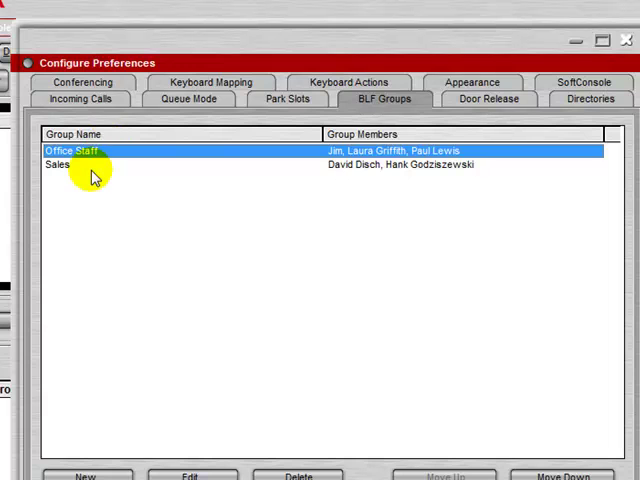
{"action": "mouse_move", "coordinate": [372, 173]}
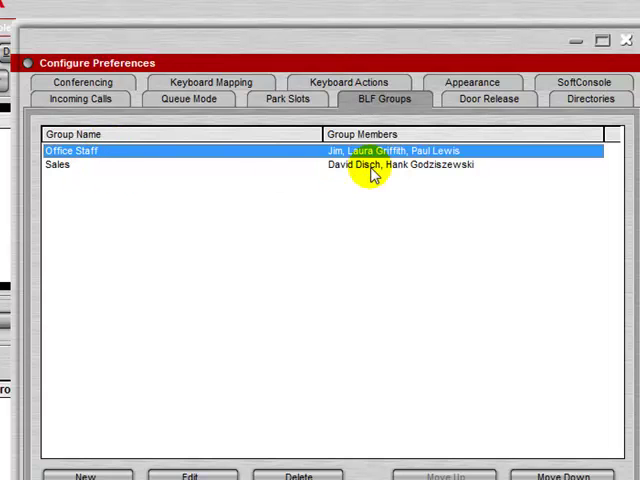
{"action": "mouse_move", "coordinate": [197, 418]}
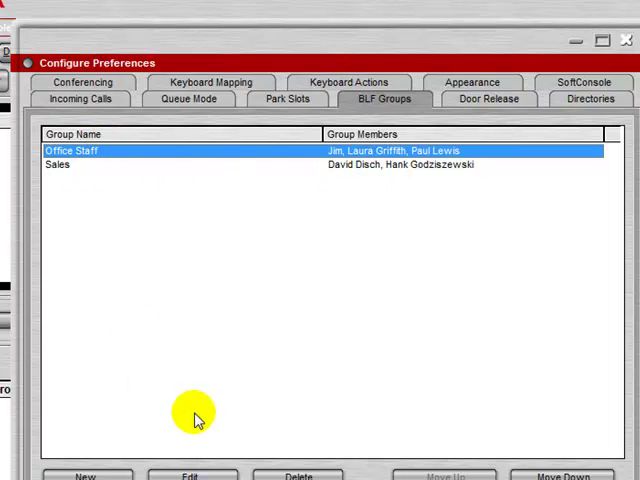
{"action": "mouse_move", "coordinate": [485, 98]}
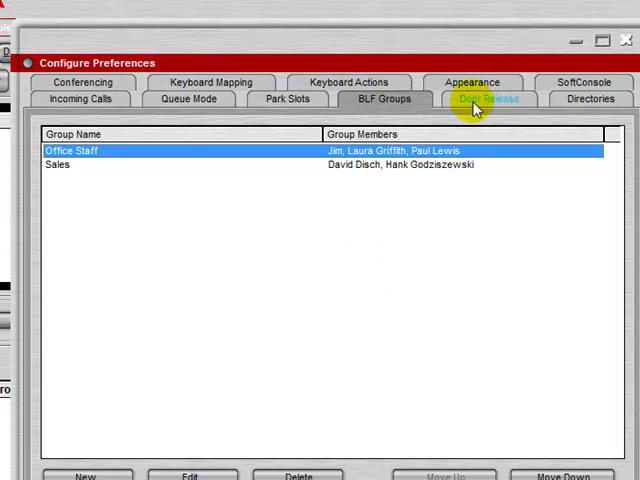
{"action": "mouse_move", "coordinate": [571, 111]}
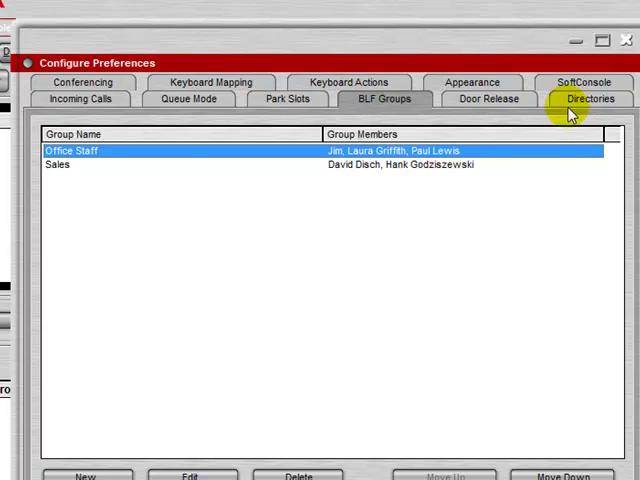
- Review Directories settings, then the SoftConsole page with automatic saving to the profile
{"action": "left_click", "coordinate": [587, 98]}
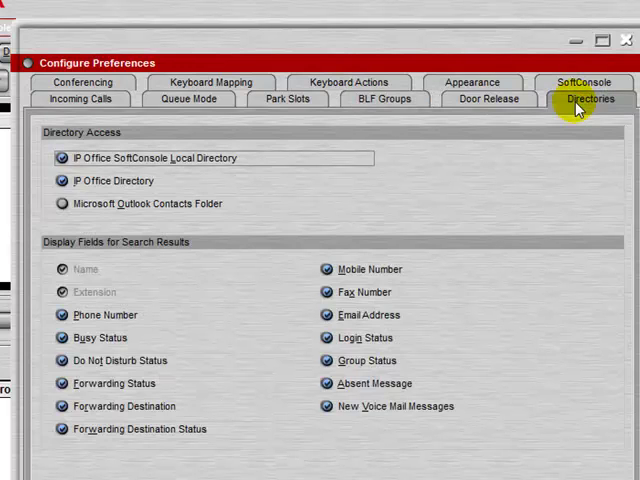
{"action": "mouse_move", "coordinate": [138, 253]}
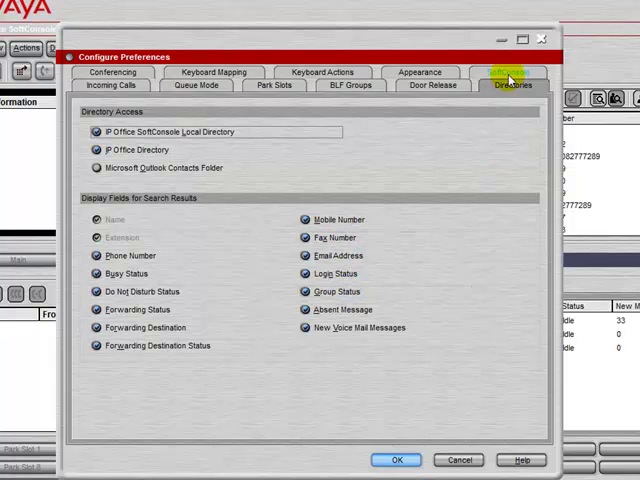
{"action": "left_click", "coordinate": [510, 86]}
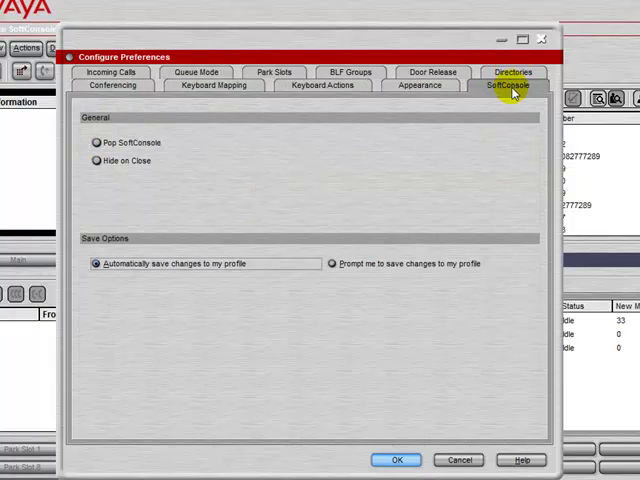
- Show Keyboard Actions, where alphabetic and numeric keystrokes both start a directory search
{"action": "left_click", "coordinate": [96, 142]}
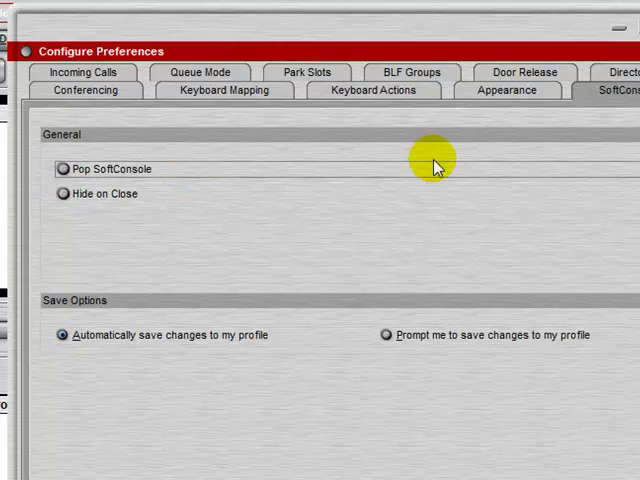
{"action": "left_click", "coordinate": [374, 90]}
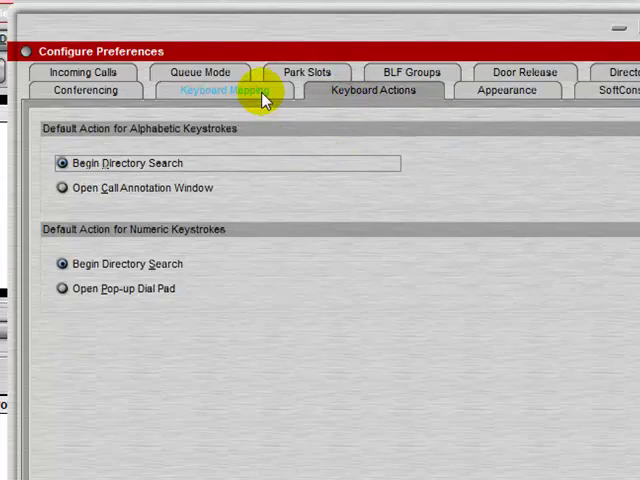
- Show Keyboard Mapping's call control shortcuts such as Hold Call and Transfer Call
{"action": "left_click", "coordinate": [232, 92]}
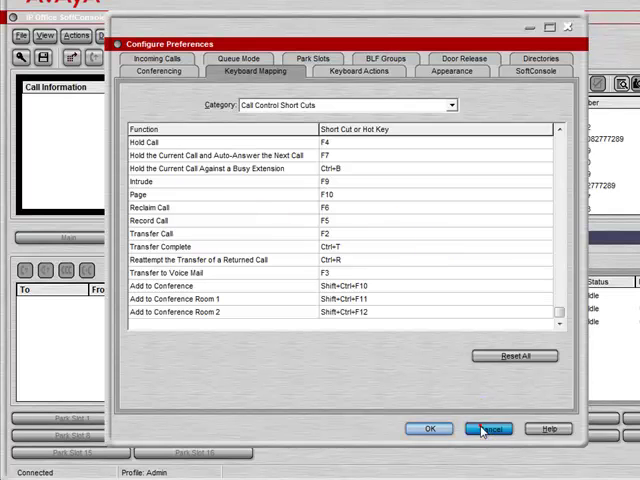
{"action": "left_click", "coordinate": [489, 429]}
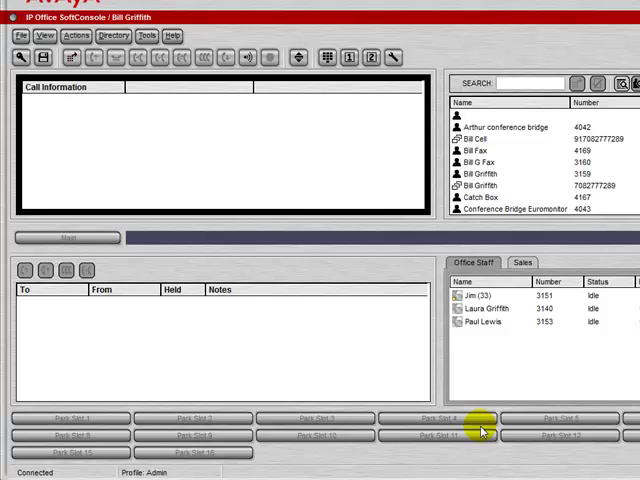
{"action": "mouse_move", "coordinate": [508, 347]}
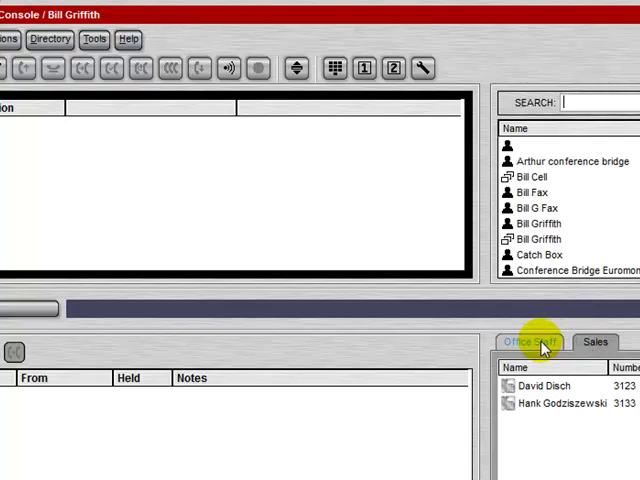
{"action": "left_click", "coordinate": [528, 342]}
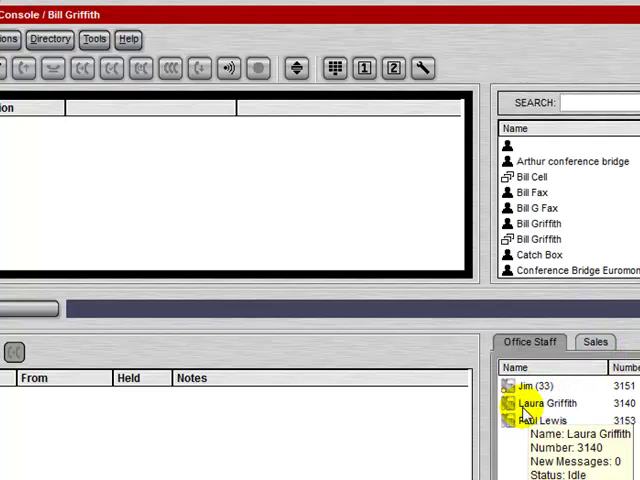
{"action": "mouse_move", "coordinate": [552, 458]}
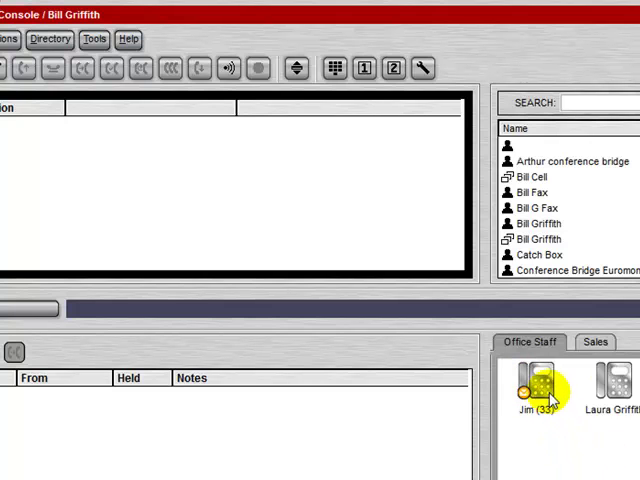
{"action": "mouse_move", "coordinate": [545, 400]}
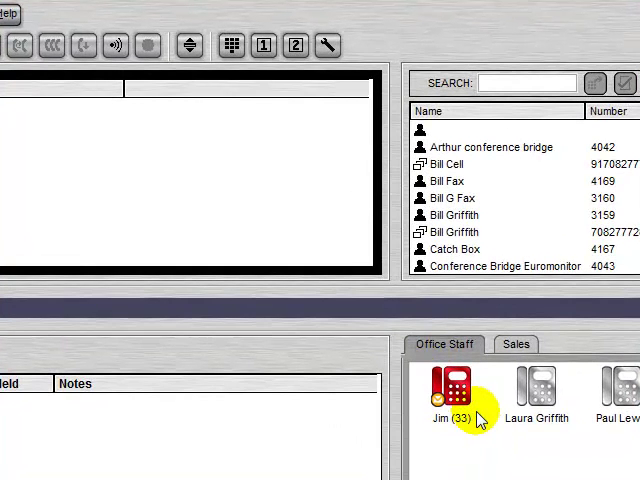
{"action": "mouse_move", "coordinate": [490, 430]}
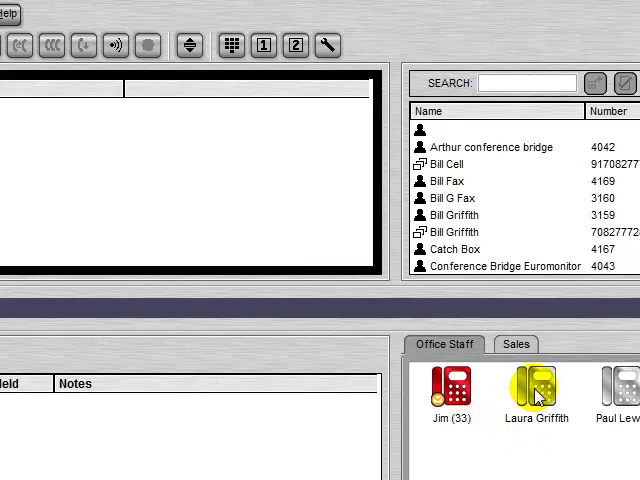
{"action": "mouse_move", "coordinate": [600, 385]}
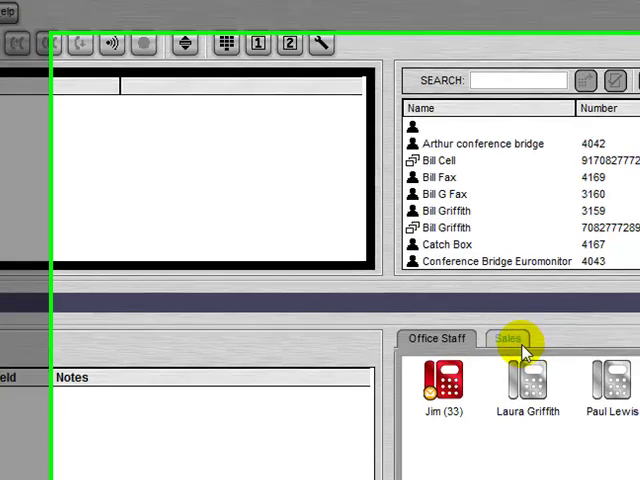
- Switch the Office Staff group display to Details, then to Small Icons
{"action": "right_click", "coordinate": [320, 340]}
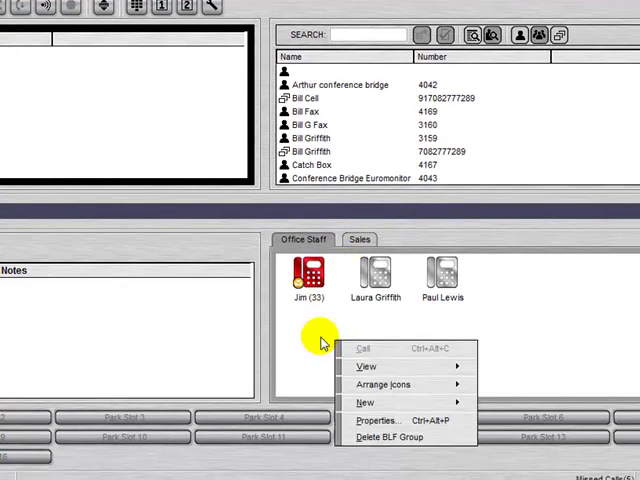
{"action": "mouse_move", "coordinate": [432, 380]}
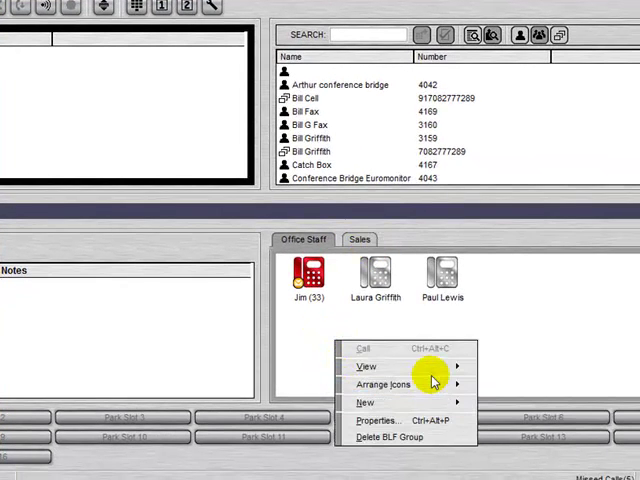
{"action": "left_click", "coordinate": [367, 365]}
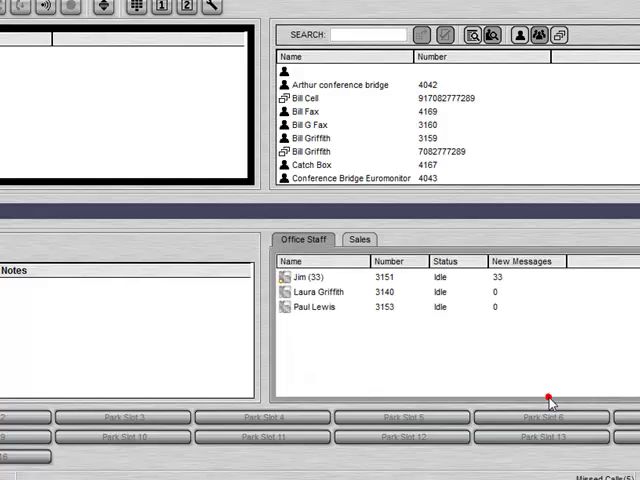
{"action": "mouse_move", "coordinate": [518, 313]}
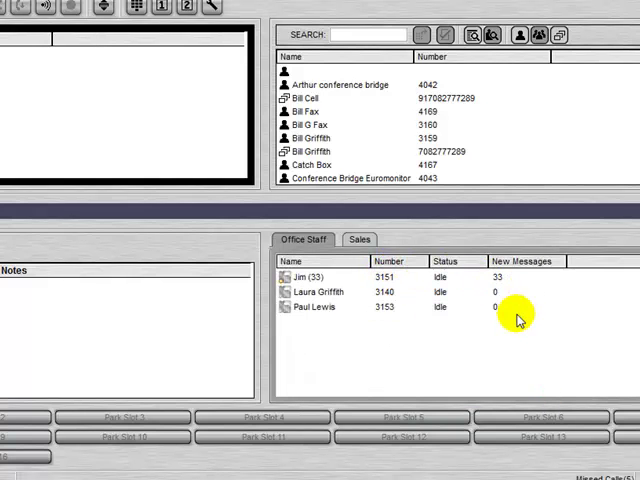
{"action": "mouse_move", "coordinate": [345, 365]}
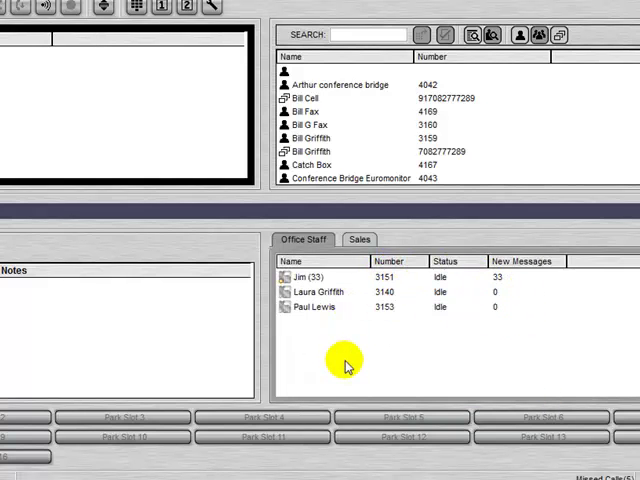
{"action": "right_click", "coordinate": [345, 360]}
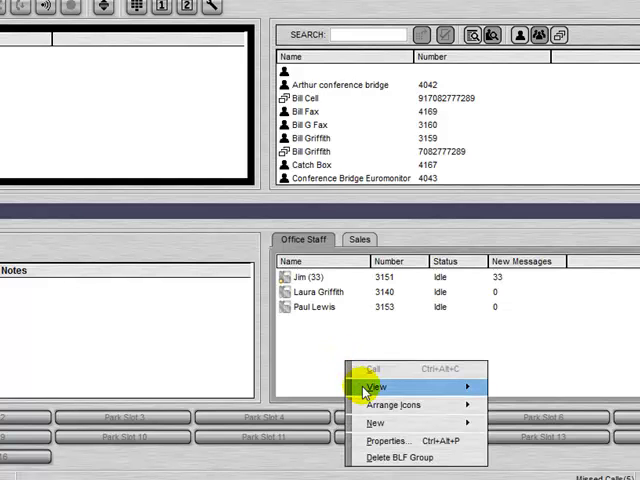
{"action": "left_click", "coordinate": [378, 387]}
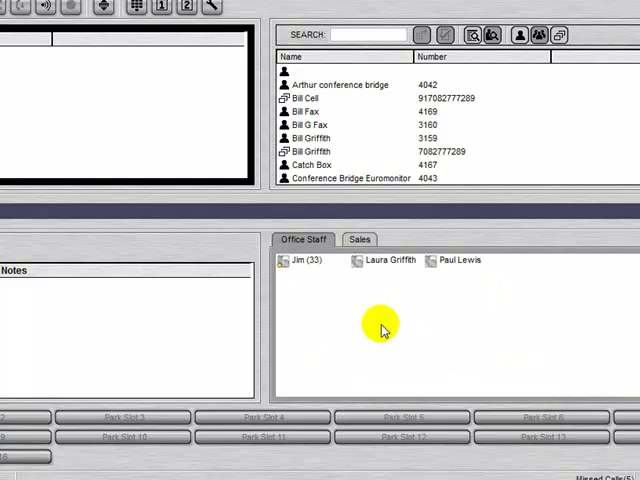
- Add BLF group member Jon with number 3152 to Office Staff
{"action": "right_click", "coordinate": [383, 327]}
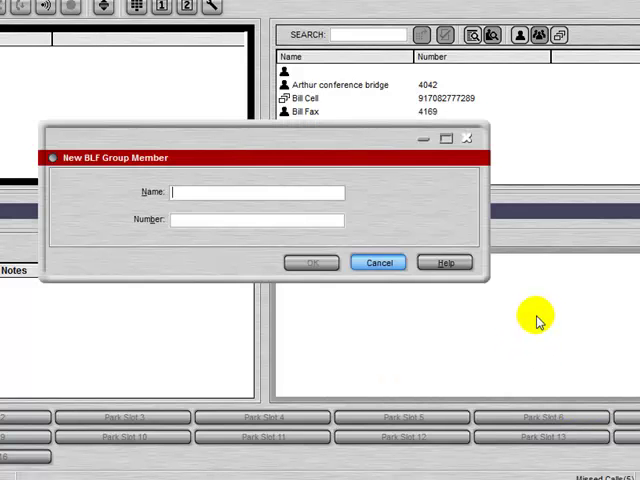
{"action": "type", "text": "Jon"}
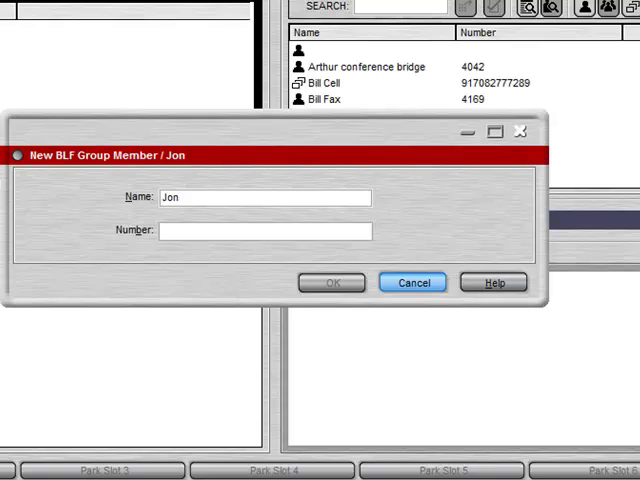
{"action": "type", "text": "3152"}
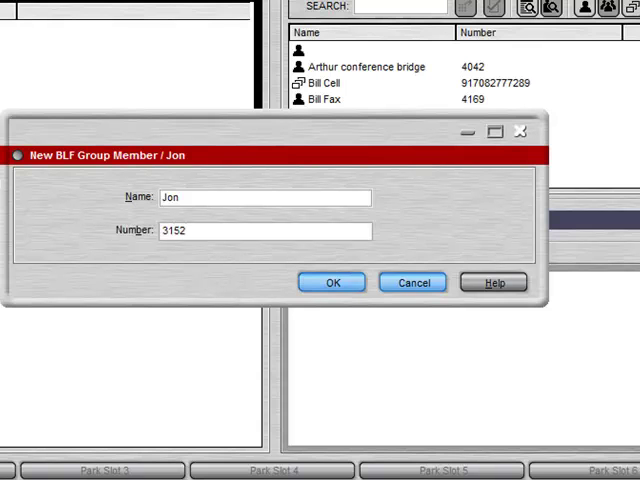
{"action": "left_click", "coordinate": [332, 282]}
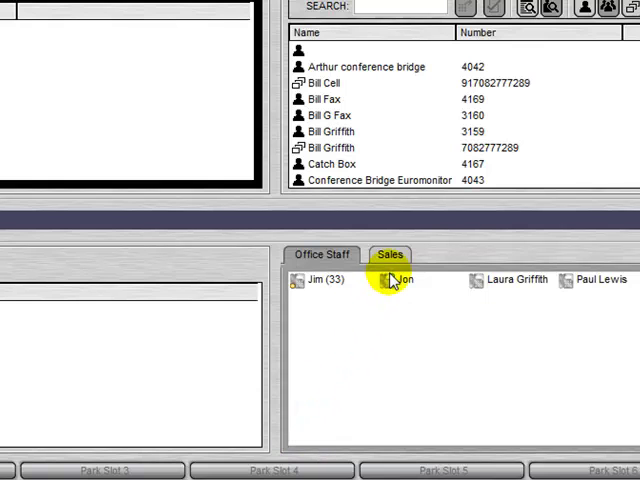
{"action": "mouse_move", "coordinate": [410, 290]}
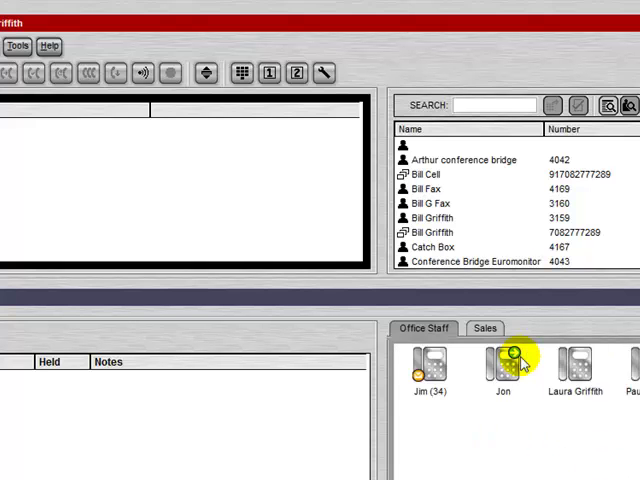
{"action": "mouse_move", "coordinate": [513, 363]}
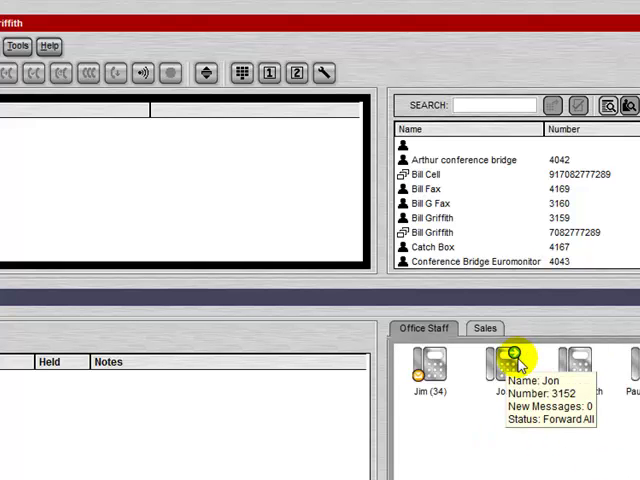
{"action": "mouse_move", "coordinate": [520, 362]}
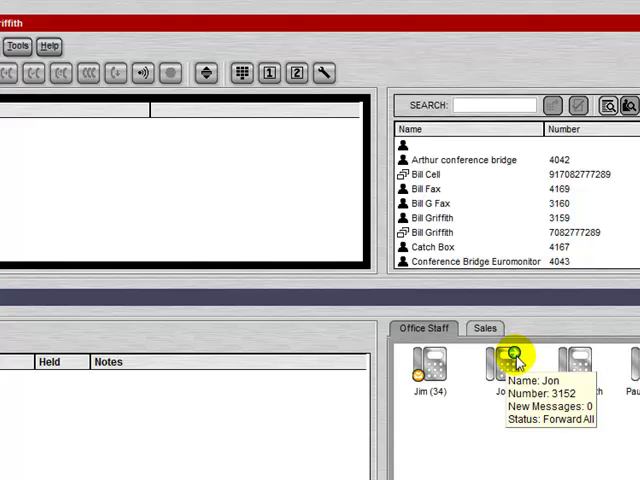
{"action": "mouse_move", "coordinate": [485, 432]}
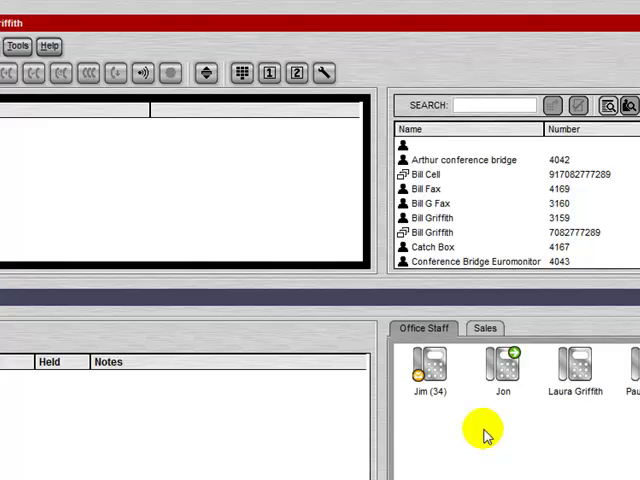
{"action": "mouse_move", "coordinate": [563, 398]}
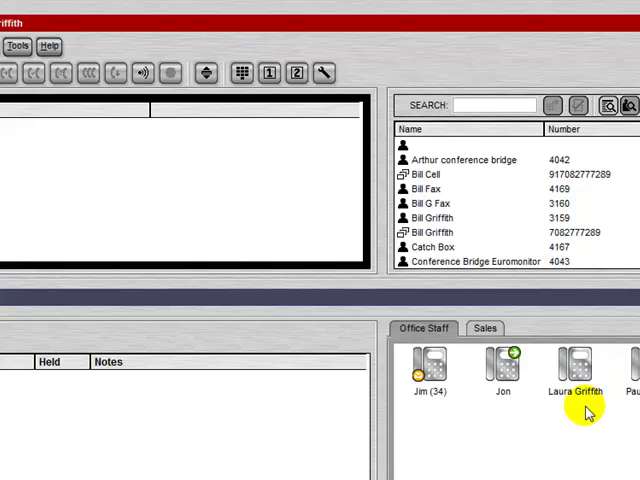
{"action": "left_click", "coordinate": [485, 328]}
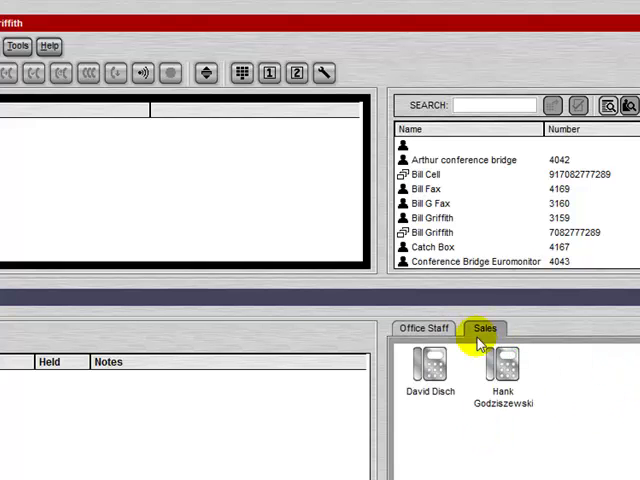
- From Office Staff, start a new BLF group named Executive
{"action": "left_click", "coordinate": [422, 329]}
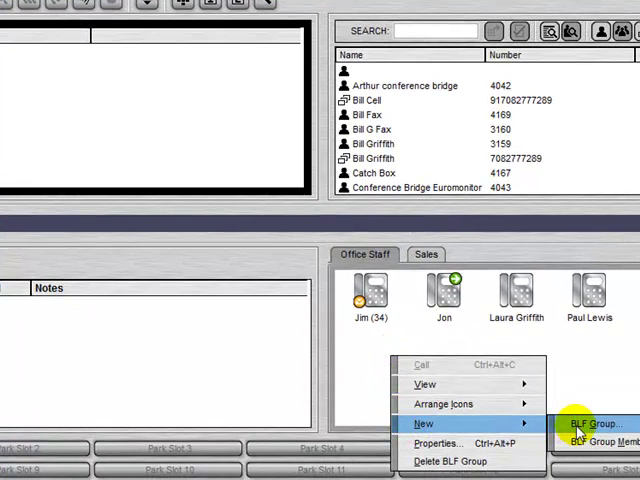
{"action": "left_click", "coordinate": [592, 423]}
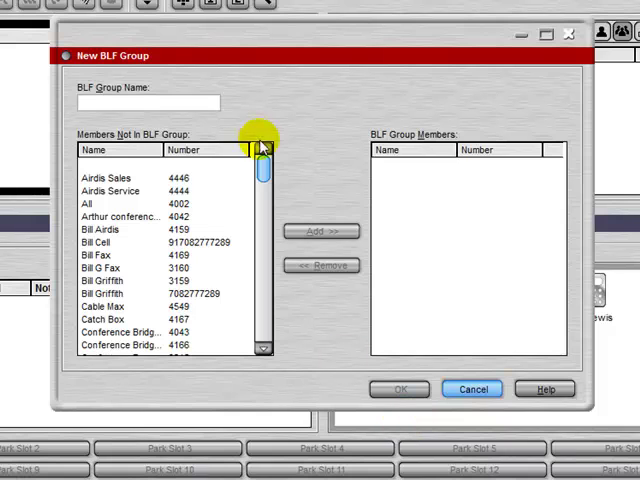
{"action": "type", "text": "Ex"}
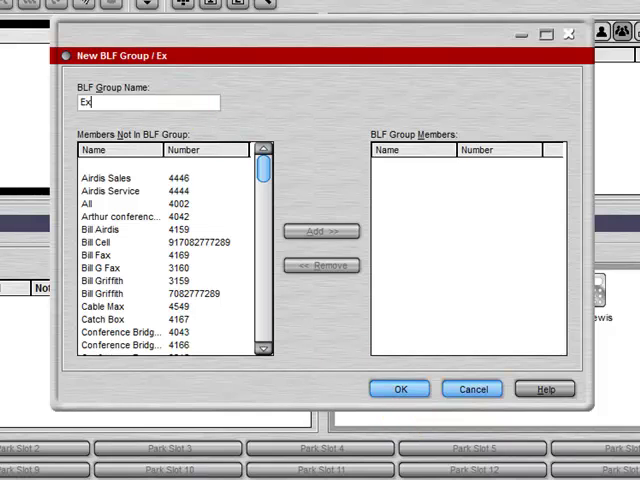
{"action": "type", "text": "ecutive"}
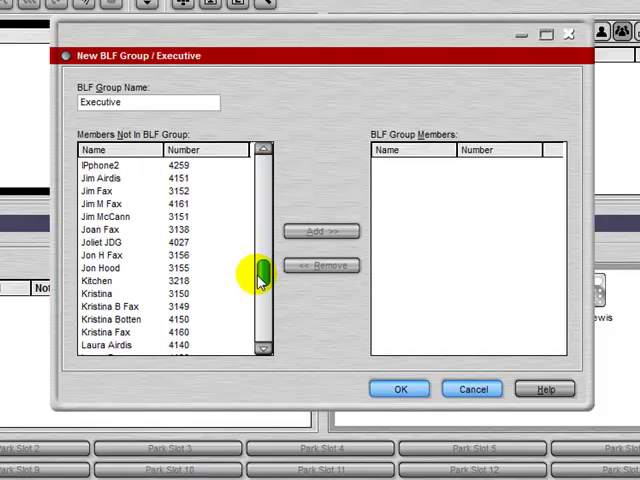
{"action": "scroll", "scroll_direction": "down", "scroll_amount": 3}
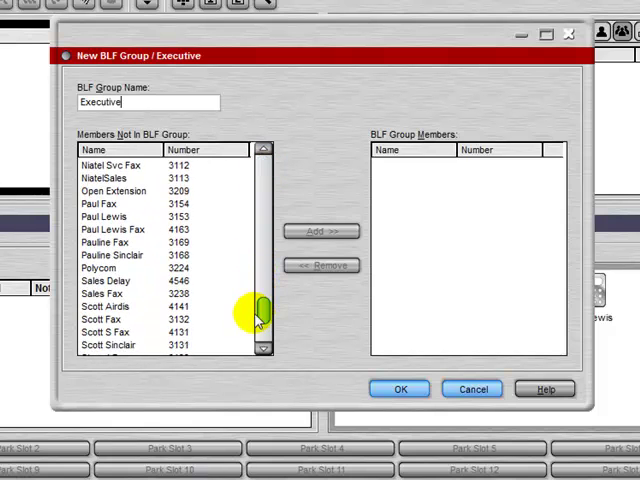
{"action": "scroll", "scroll_direction": "down", "scroll_amount": 3}
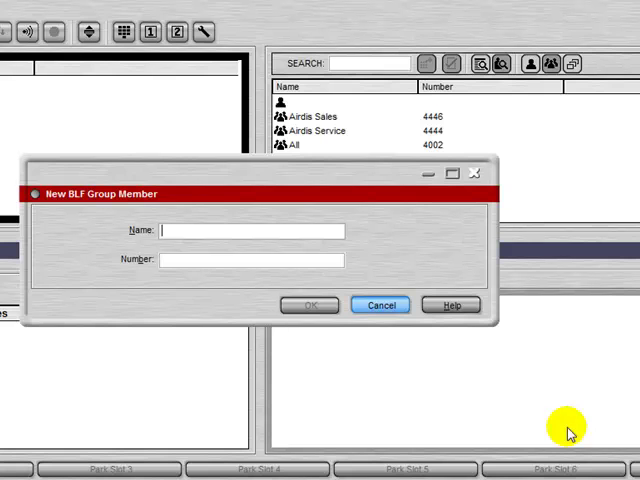
- Add Scott as an Executive group member, then show Office Staff again
{"action": "type", "text": "Scott"}
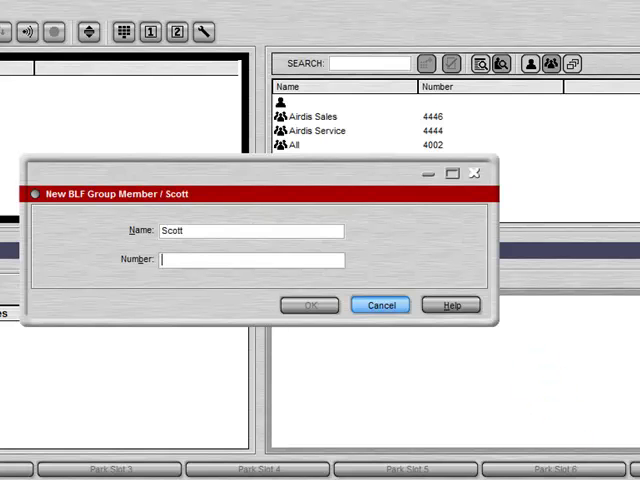
{"action": "left_click", "coordinate": [308, 305]}
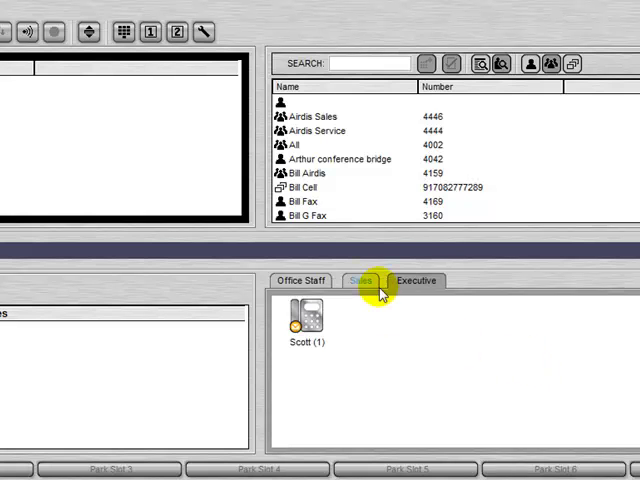
{"action": "left_click", "coordinate": [360, 280]}
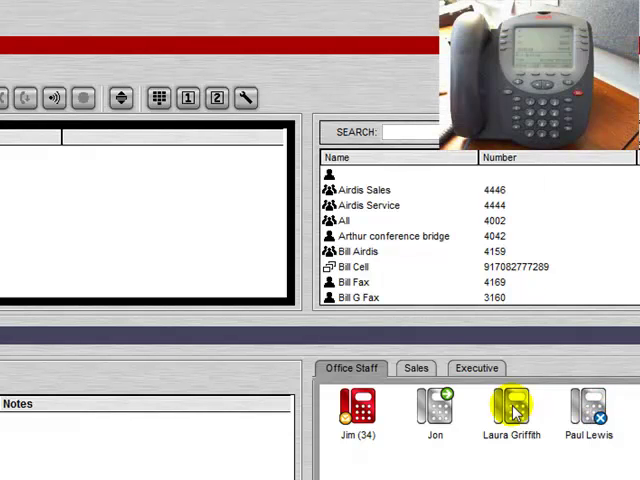
{"action": "left_click", "coordinate": [511, 410]}
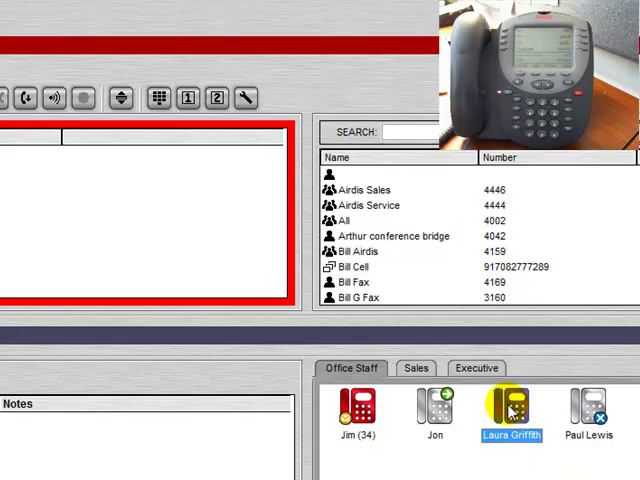
{"action": "mouse_move", "coordinate": [511, 410]}
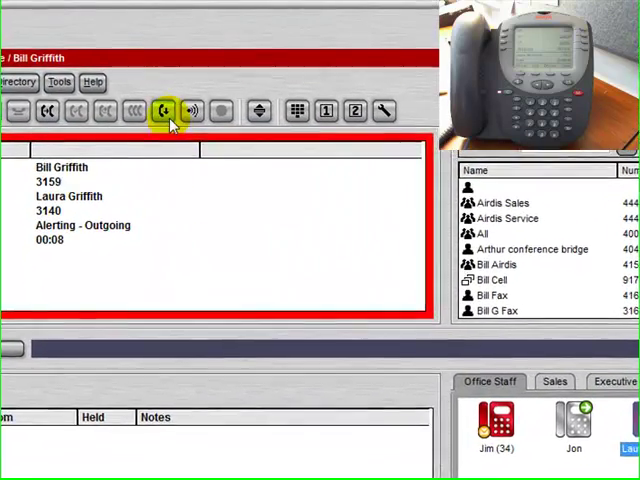
{"action": "left_click", "coordinate": [162, 111]}
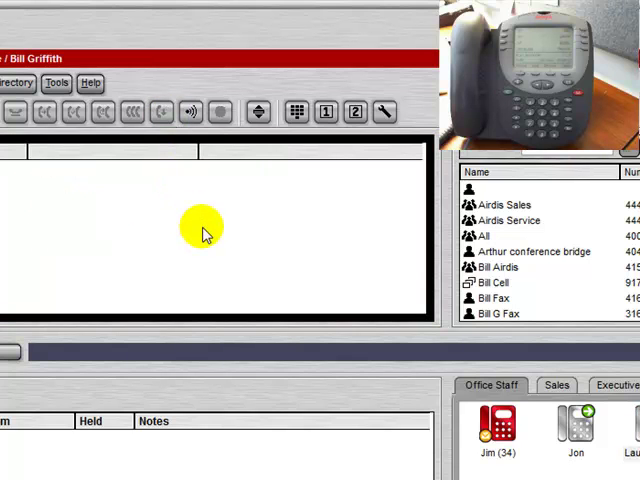
{"action": "mouse_move", "coordinate": [538, 313]}
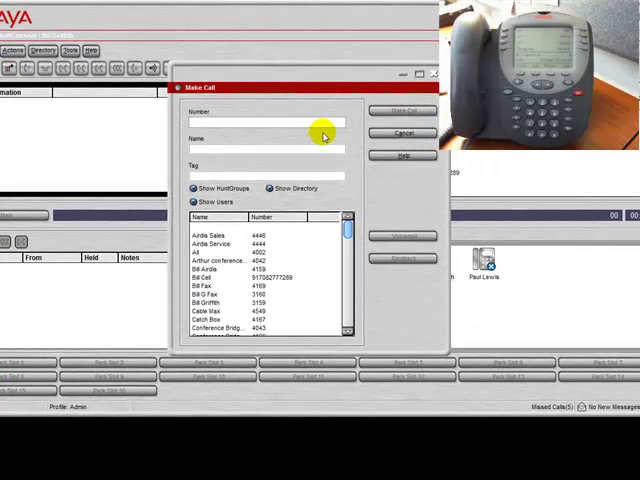
{"action": "type", "text": "1750"}
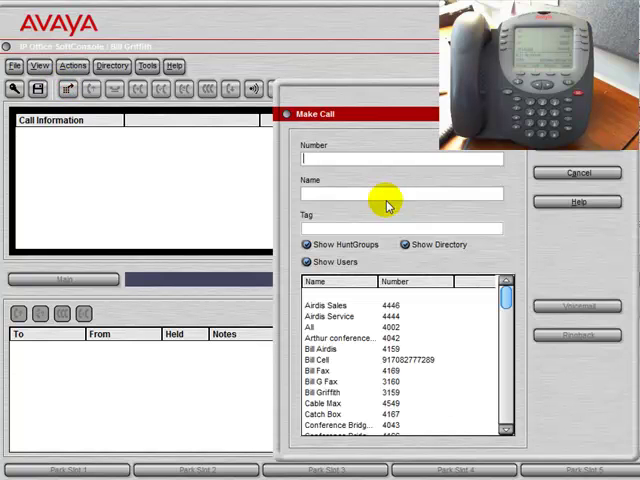
{"action": "type", "text": "Bill Cell"}
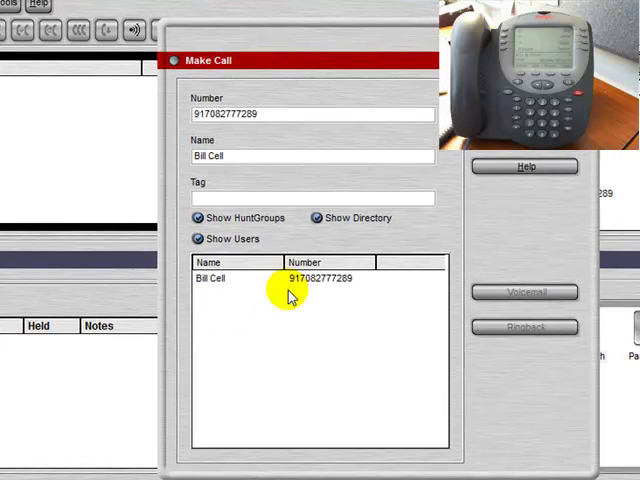
{"action": "left_click", "coordinate": [280, 278]}
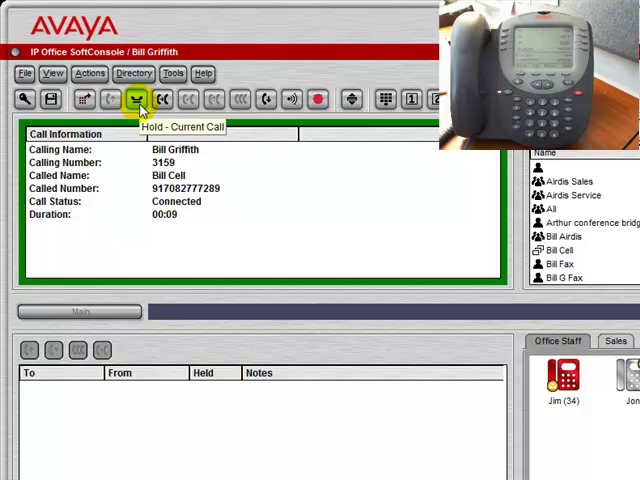
- Hold the Bill Cell call, then retrieve it as the longest-held call
{"action": "left_click", "coordinate": [136, 98]}
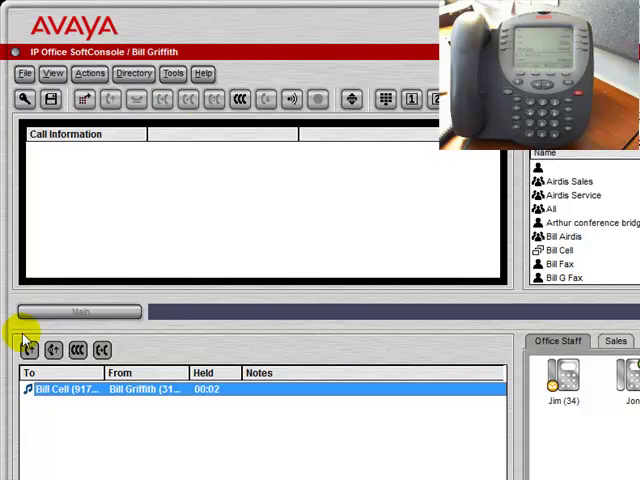
{"action": "mouse_move", "coordinate": [175, 390]}
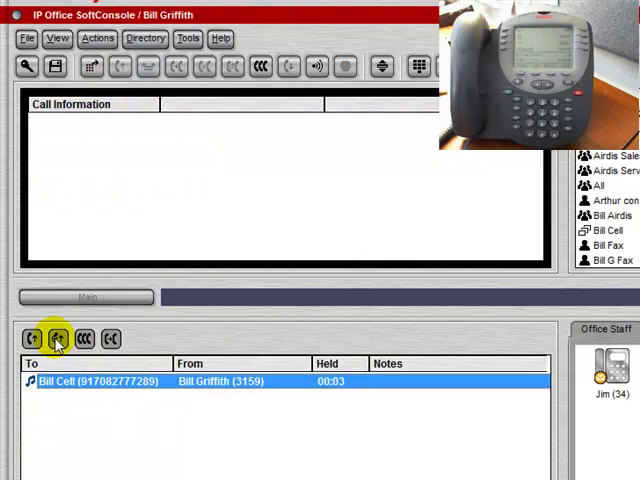
{"action": "mouse_move", "coordinate": [58, 339]}
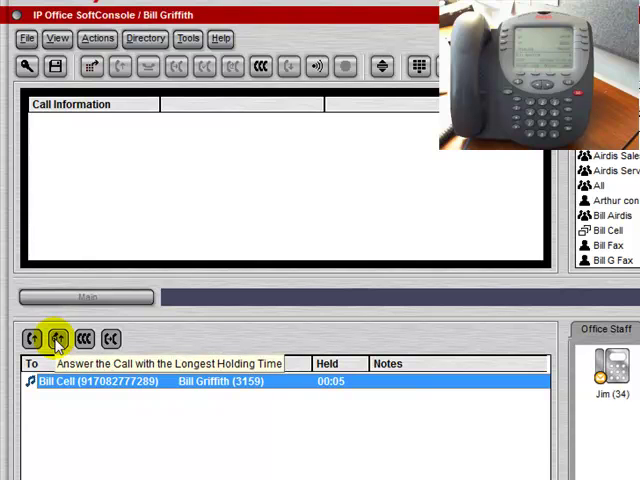
{"action": "left_click", "coordinate": [57, 339]}
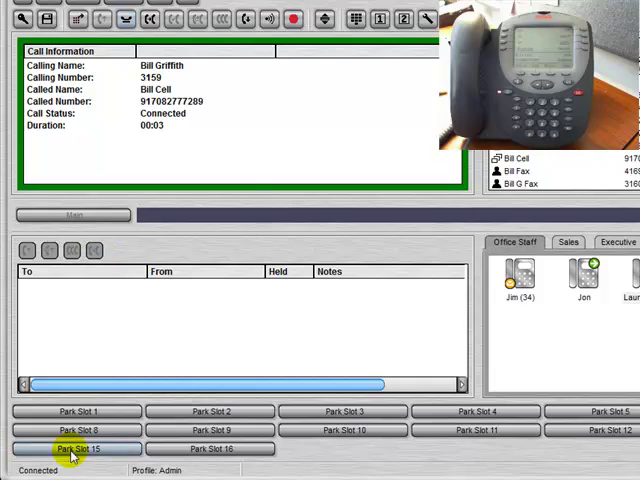
- Park Bill Cell's call in park slot 1 and retrieve it from the slot
{"action": "left_click", "coordinate": [78, 448]}
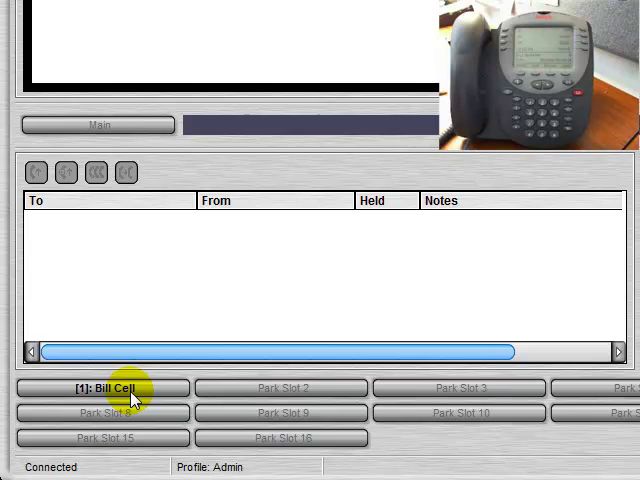
{"action": "left_click", "coordinate": [103, 388]}
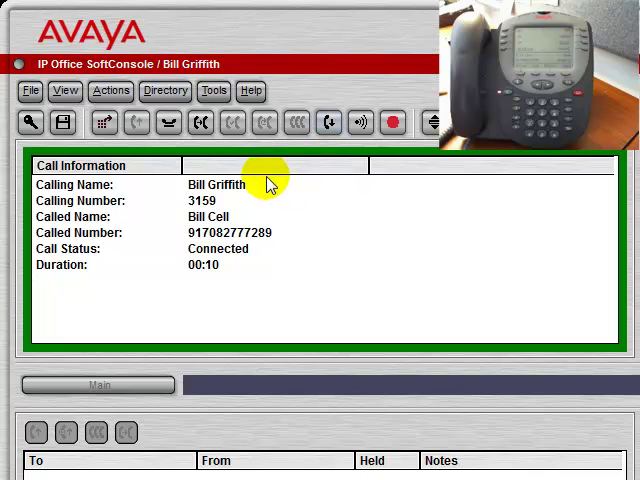
{"action": "mouse_move", "coordinate": [393, 123]}
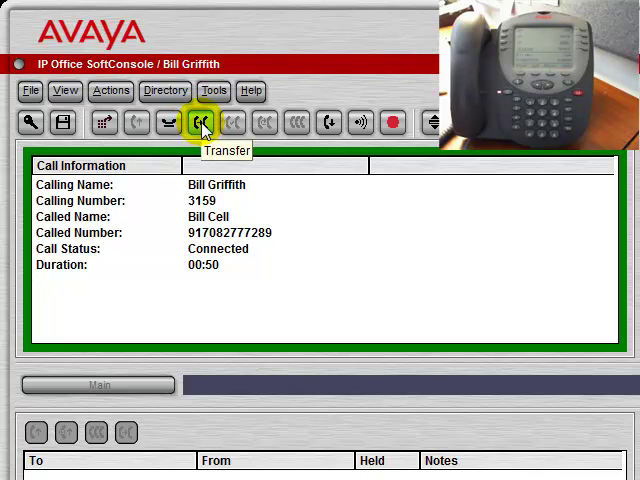
{"action": "left_click", "coordinate": [202, 122]}
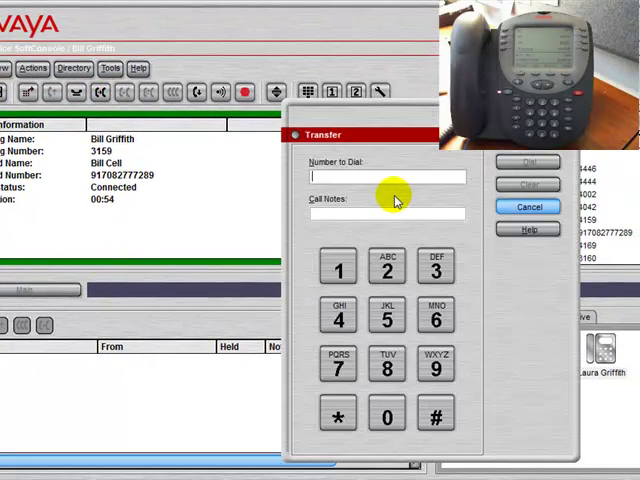
{"action": "type", "text": "3140"}
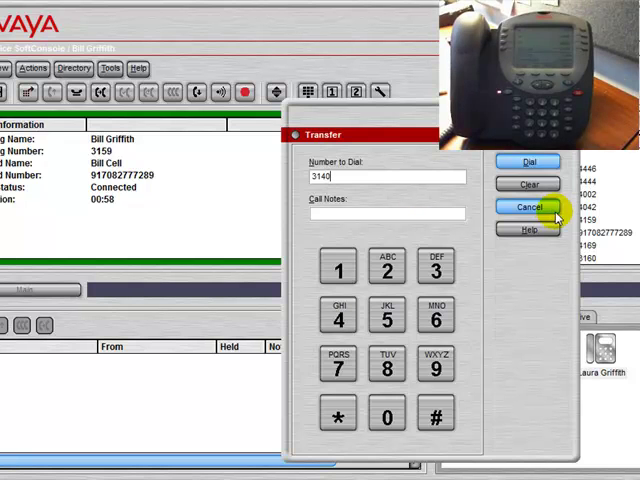
{"action": "left_click", "coordinate": [527, 206]}
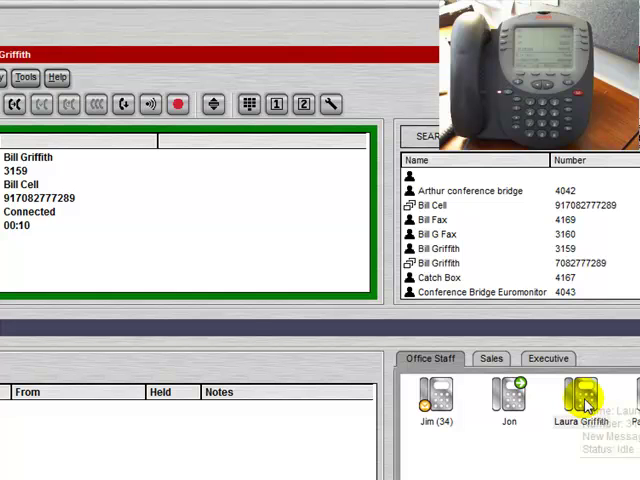
{"action": "left_click", "coordinate": [580, 400]}
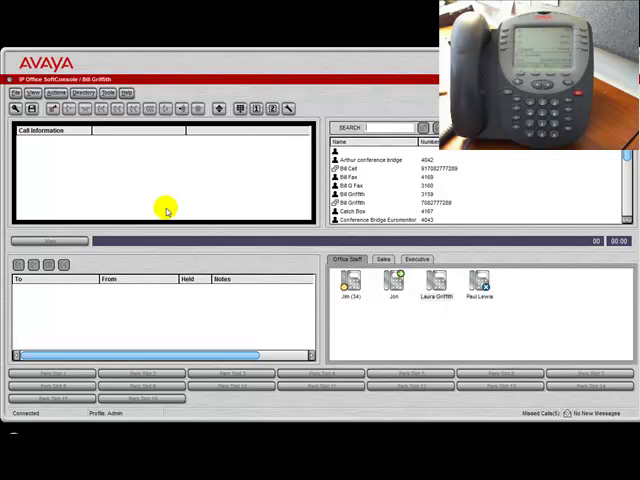
{"action": "mouse_move", "coordinate": [150, 336]}
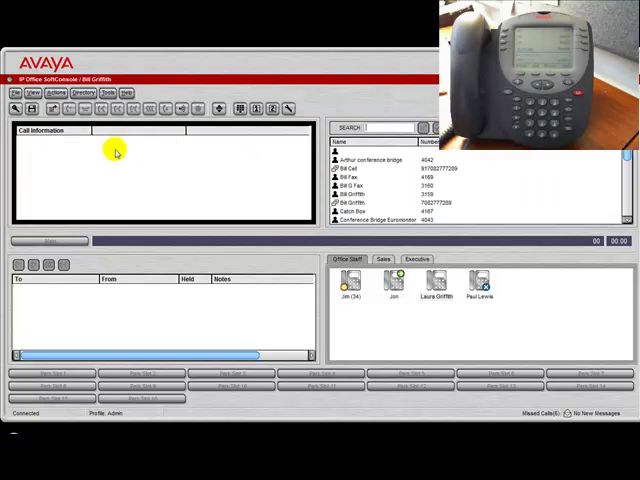
{"action": "mouse_move", "coordinate": [129, 180]}
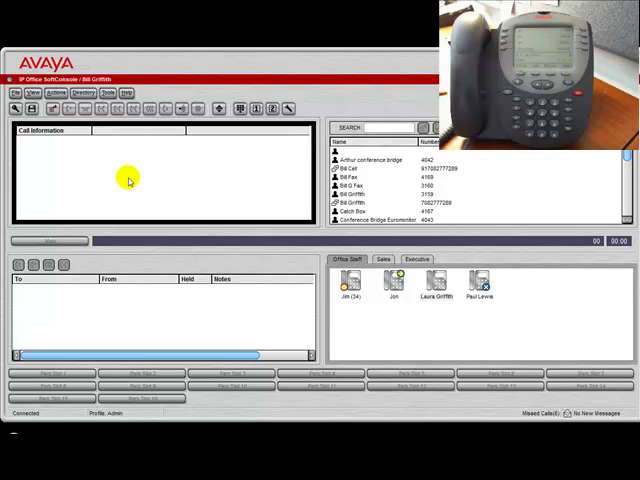
{"action": "mouse_move", "coordinate": [100, 145]}
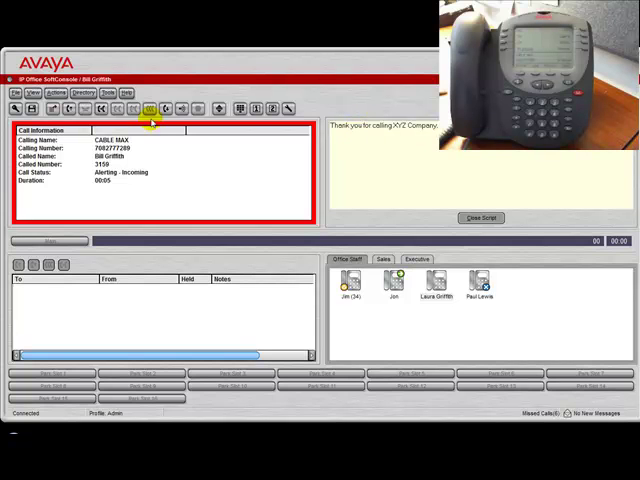
{"action": "left_click", "coordinate": [74, 109]}
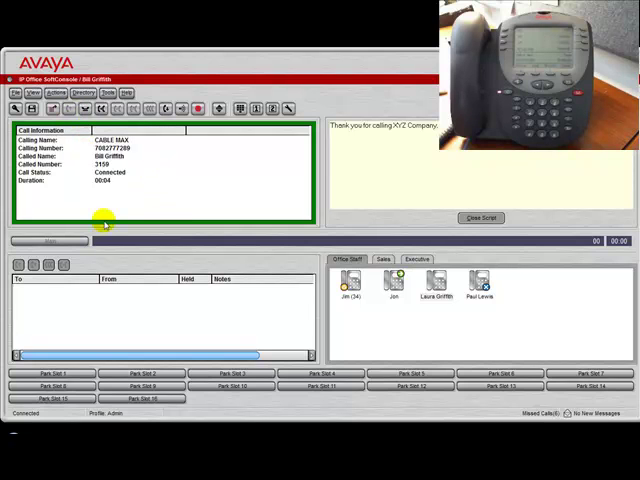
{"action": "mouse_move", "coordinate": [157, 189]}
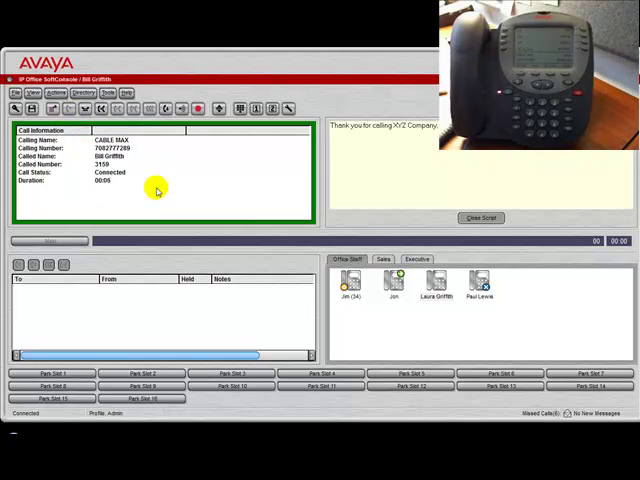
{"action": "mouse_move", "coordinate": [452, 168]}
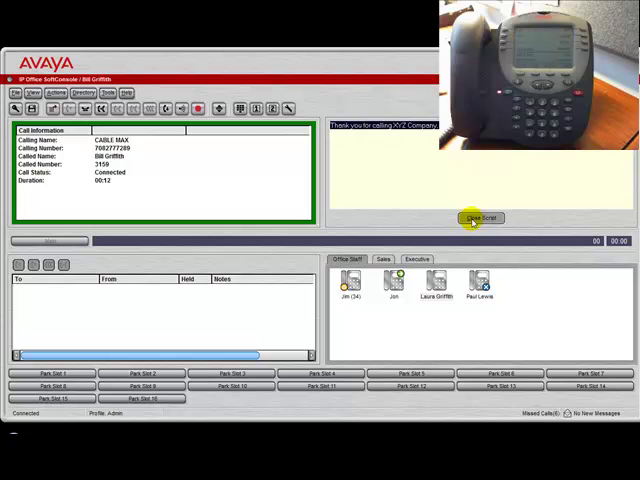
{"action": "left_click", "coordinate": [482, 217]}
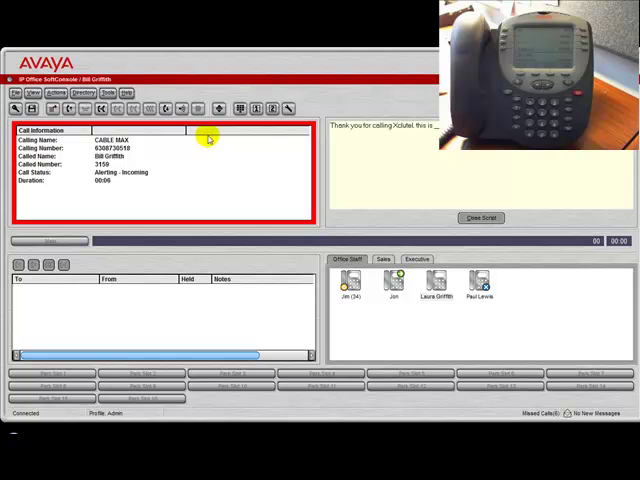
{"action": "left_click", "coordinate": [197, 108]}
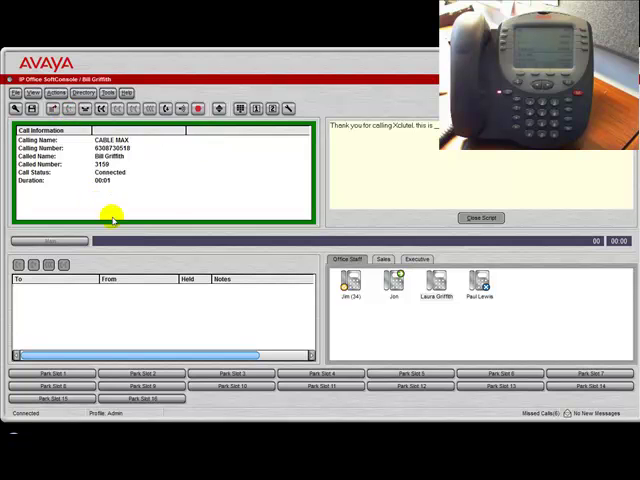